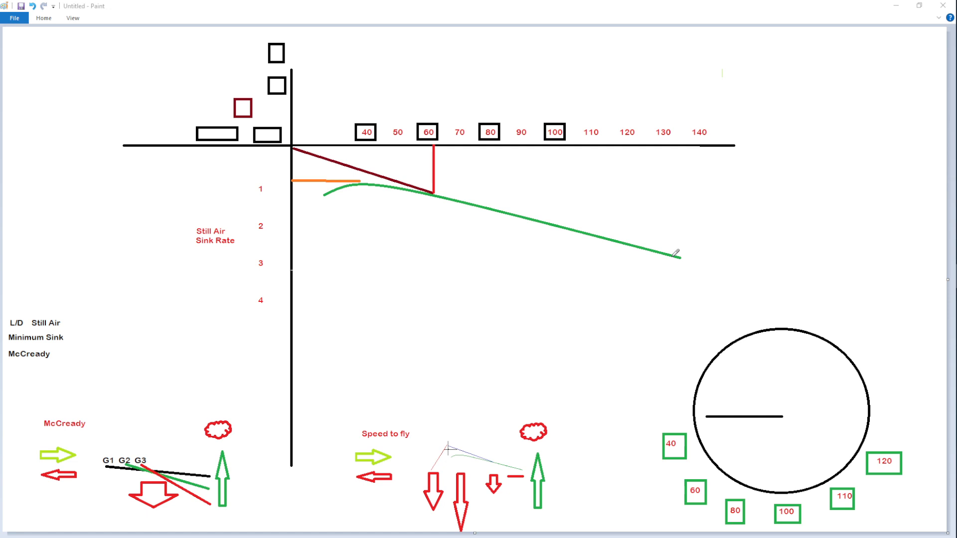
mouse_move(300, 180)
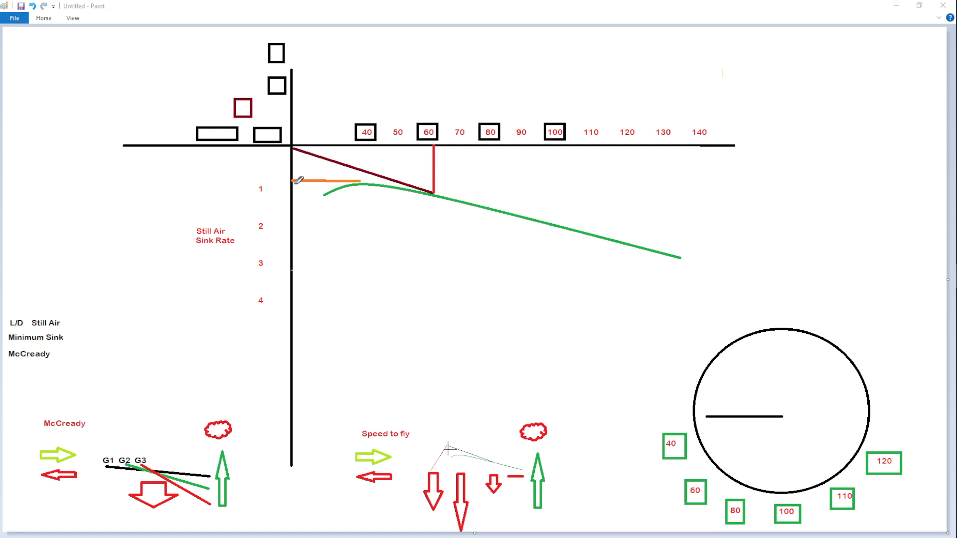
mouse_move(335, 178)
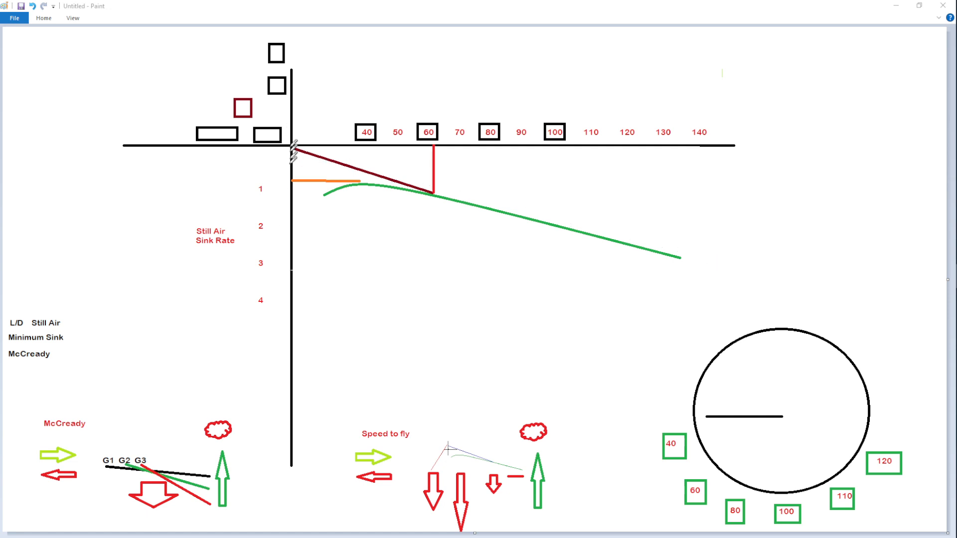
mouse_move(323, 144)
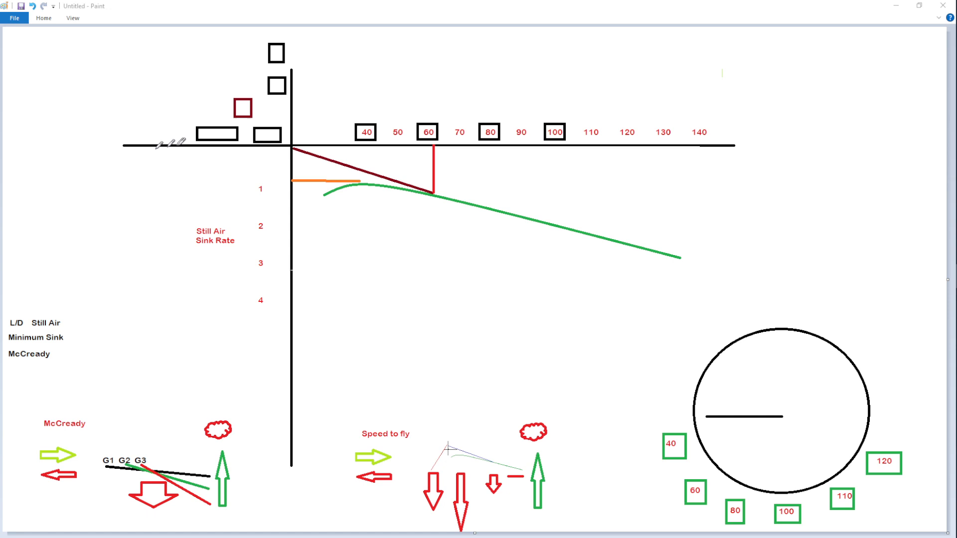
Trace a thin blue-grey freehand line along the green polar sink curve
drag(183, 150, 330, 171)
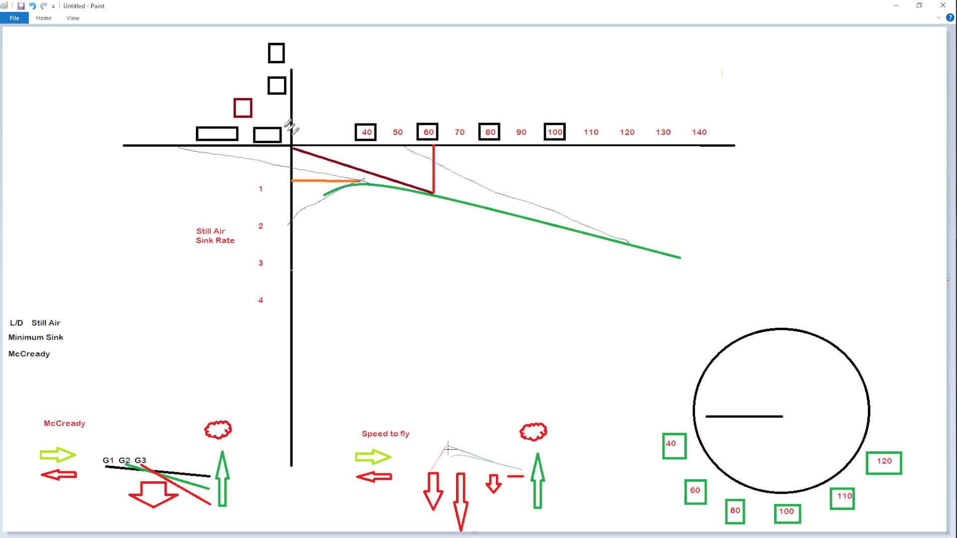
mouse_move(298, 88)
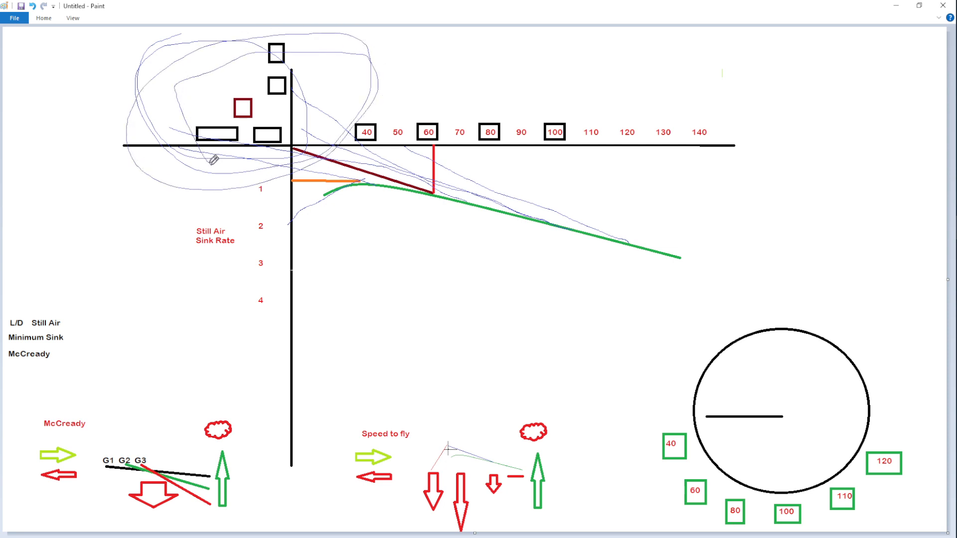
mouse_move(670, 188)
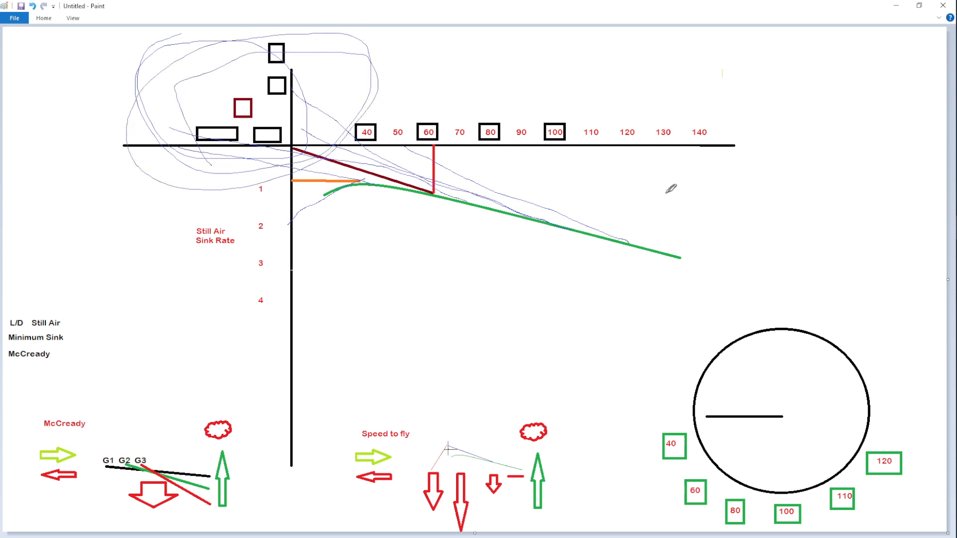
mouse_move(415, 391)
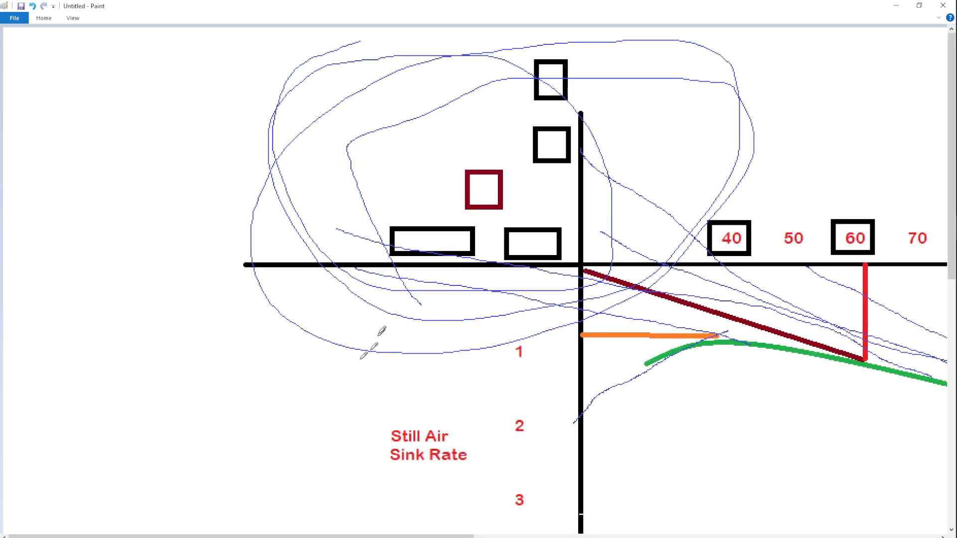
scroll(down, 3)
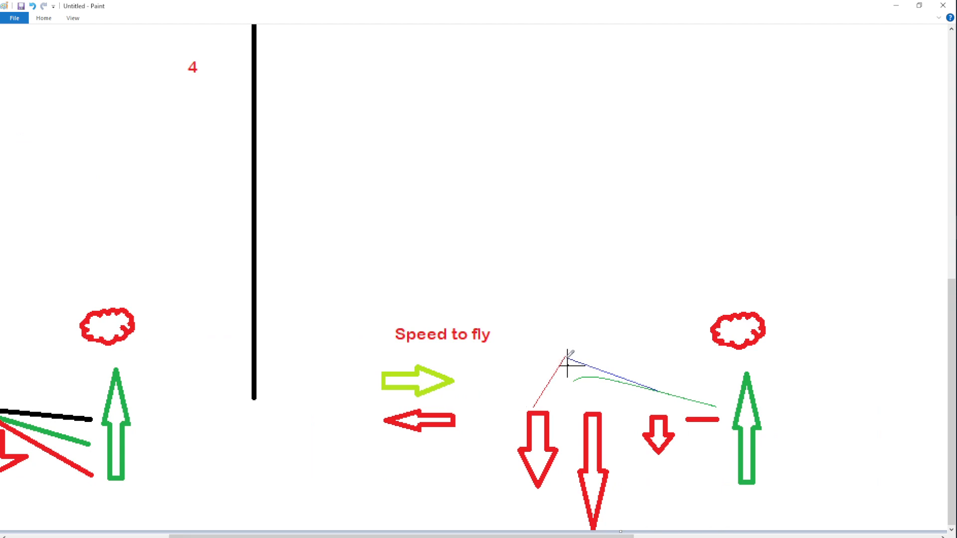
mouse_move(647, 380)
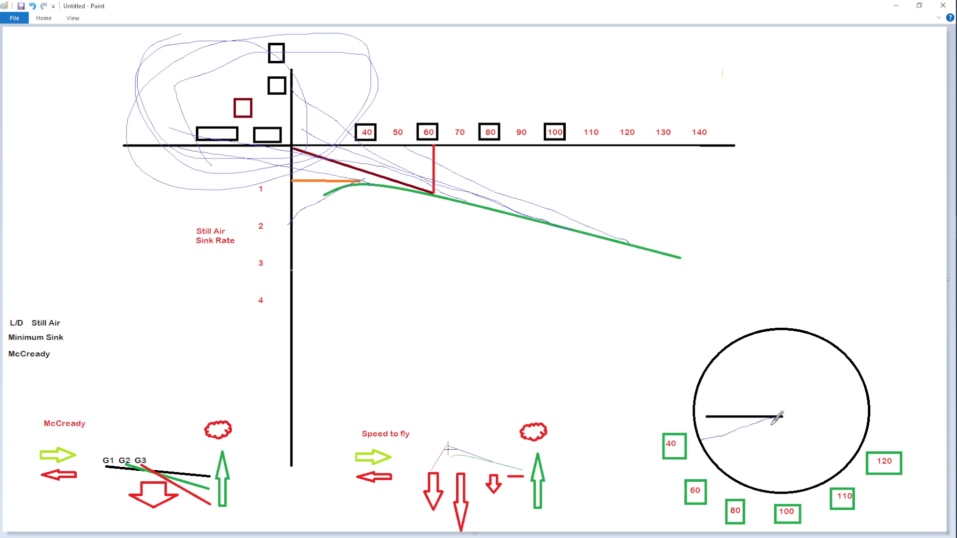
Draw three thin lines from the circle's centre toward the down-left, 100 and 120 boxes
drag(782, 417, 748, 472)
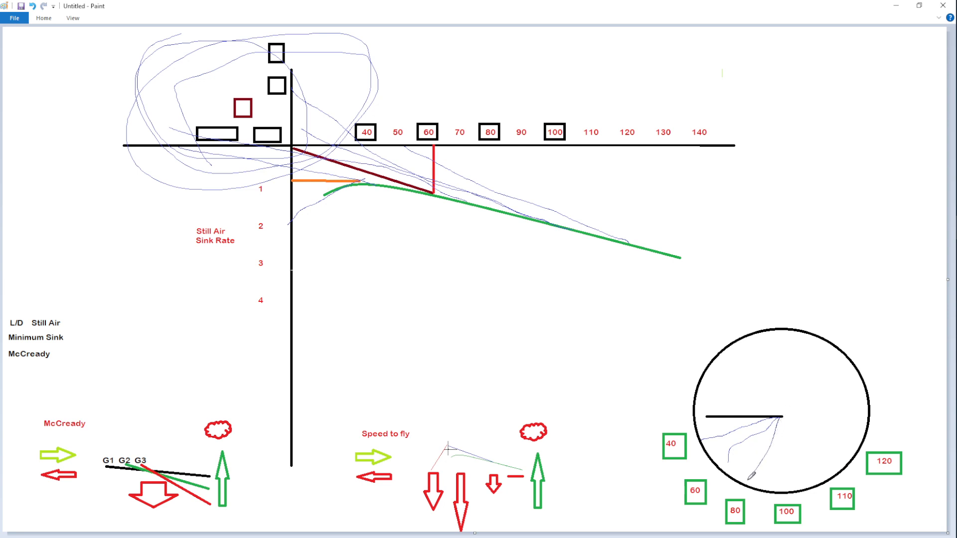
drag(779, 421, 821, 458)
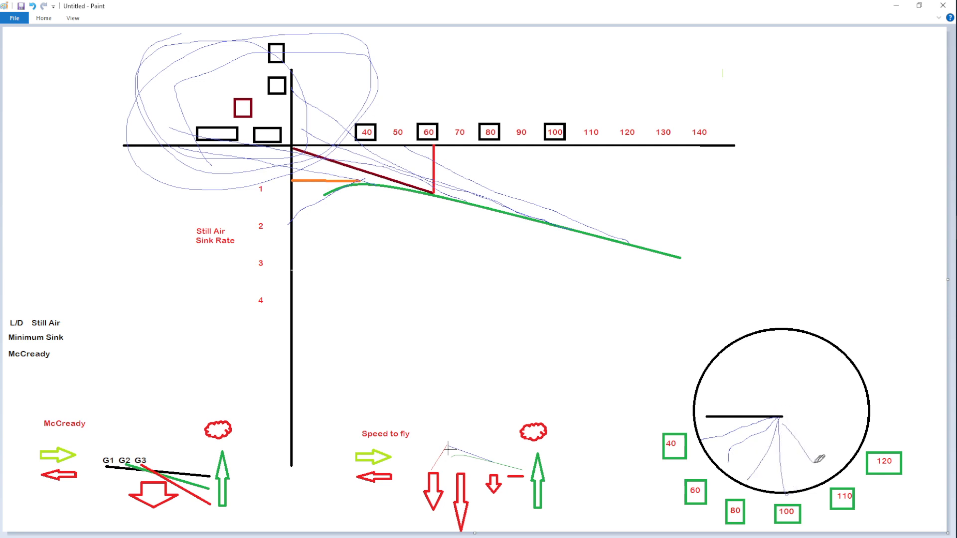
drag(785, 420, 866, 449)
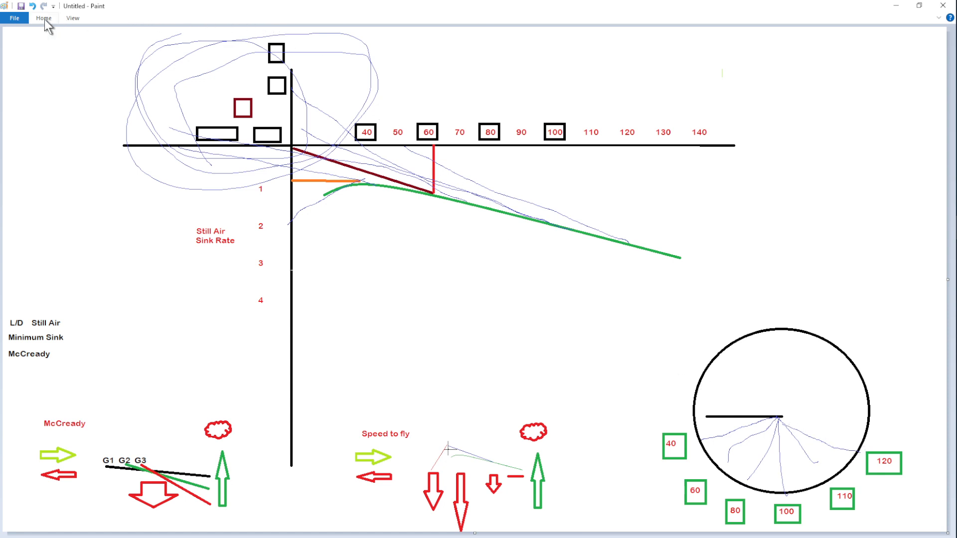
Bring the Home drawing tools and colours back into view
click(43, 18)
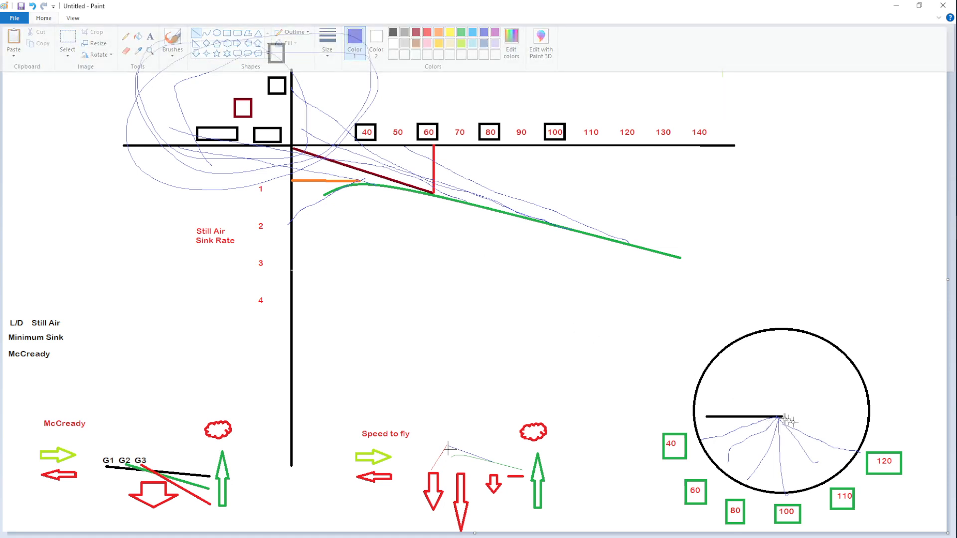
click(43, 18)
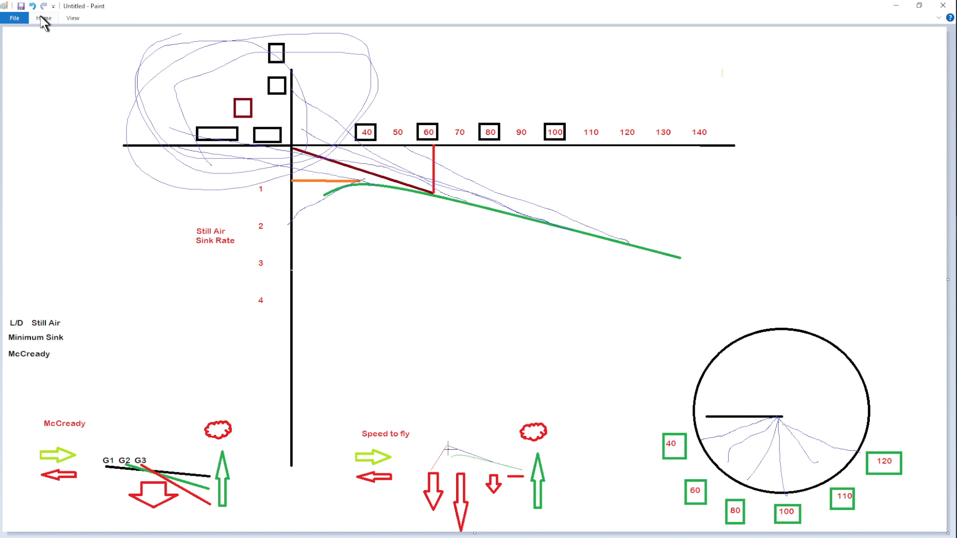
Draw a dark needle line from the ring's centre down toward the 60 speed mark
click(43, 18)
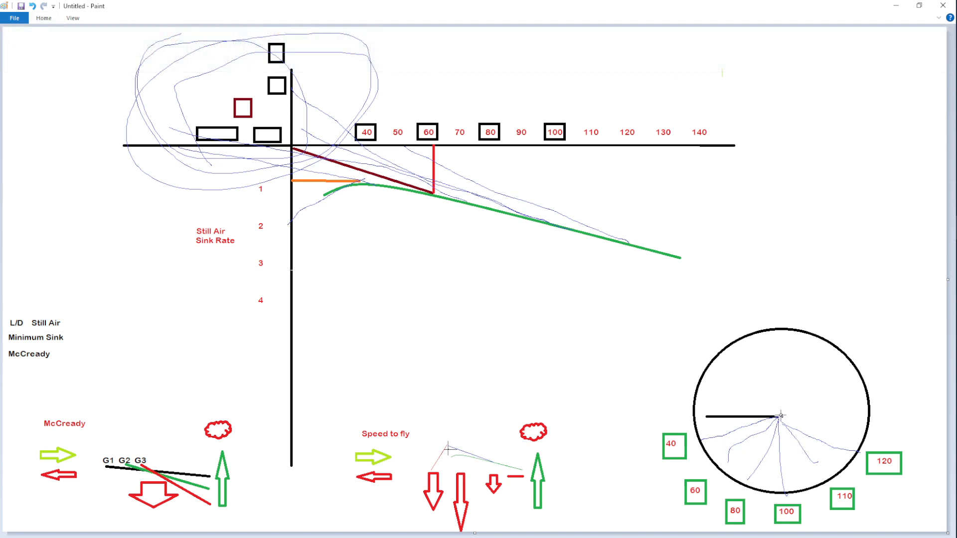
drag(780, 417, 883, 467)
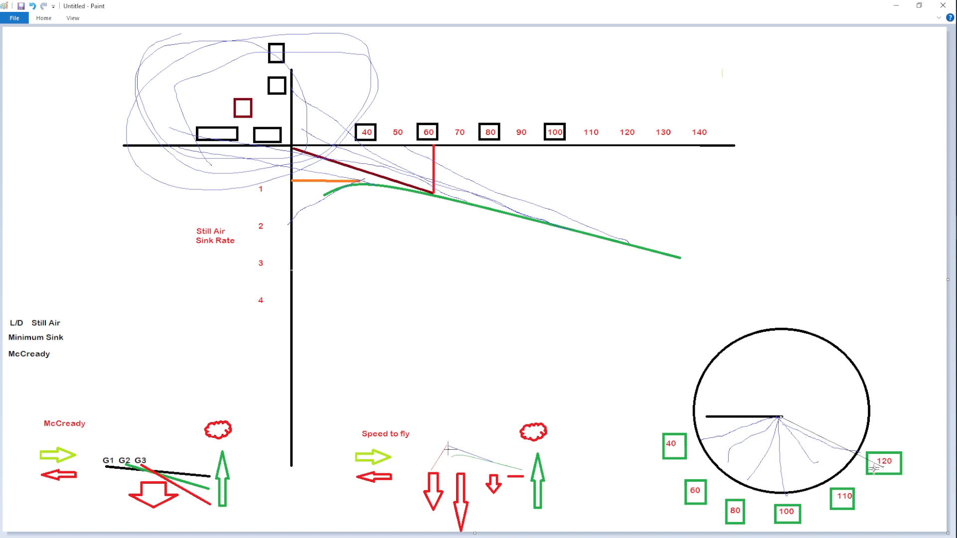
mouse_move(876, 448)
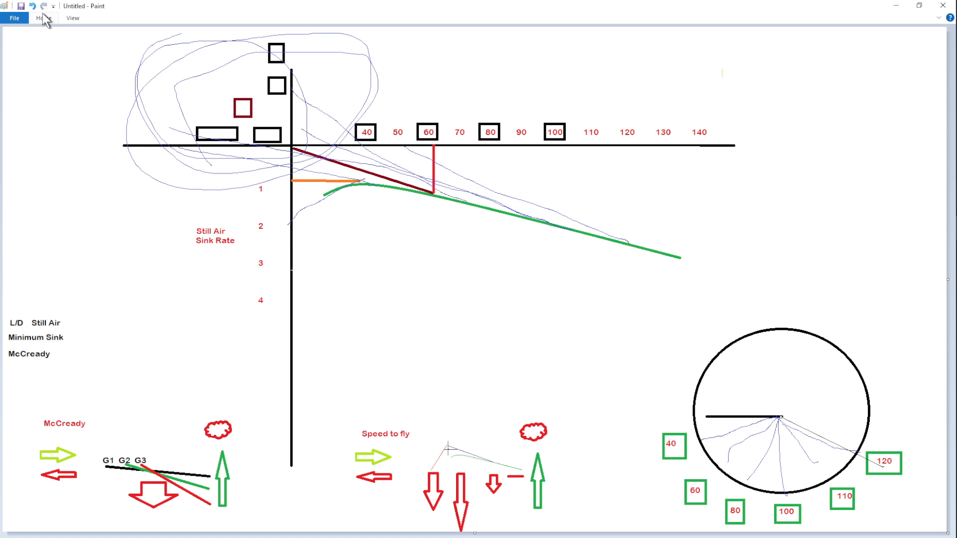
click(327, 43)
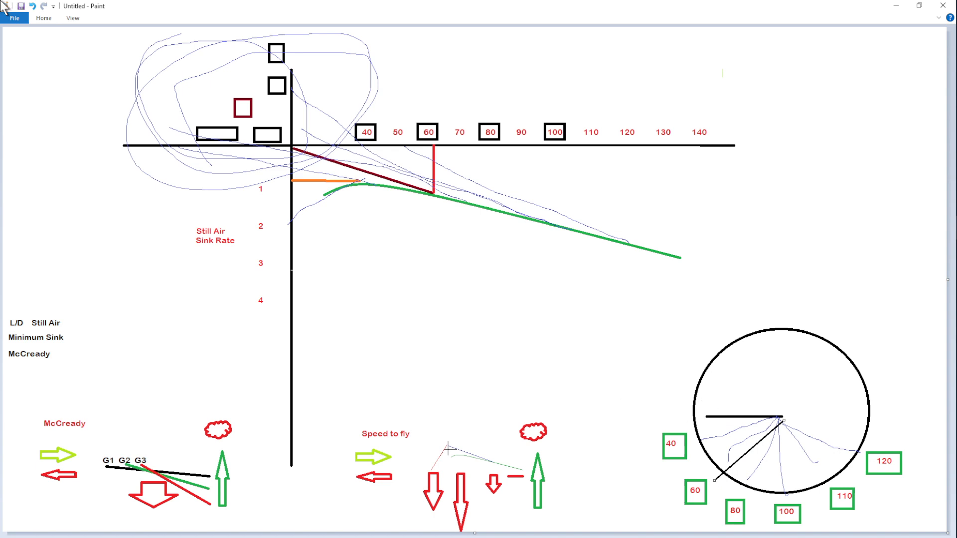
Sketch a small faint glider outline beside the needle's end near the 60 mark
click(43, 18)
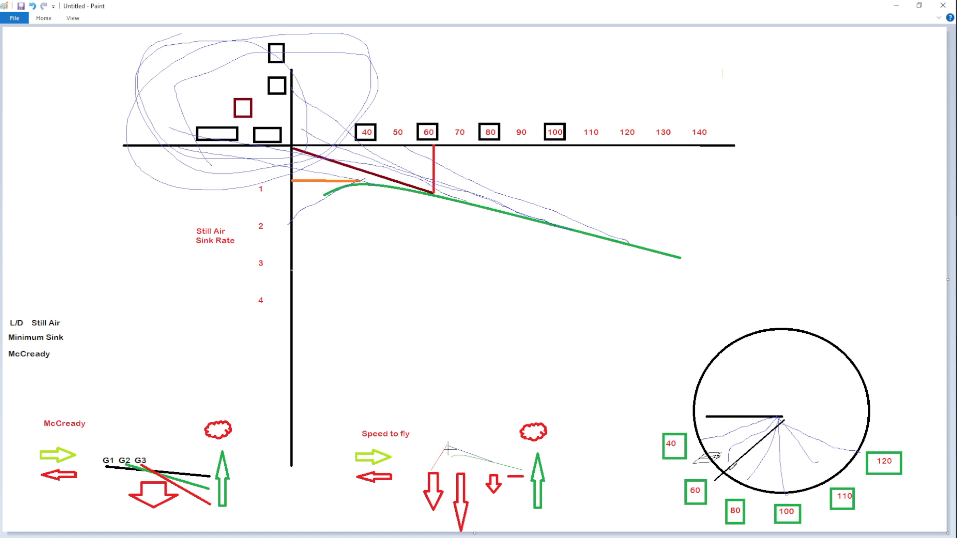
drag(702, 421, 726, 467)
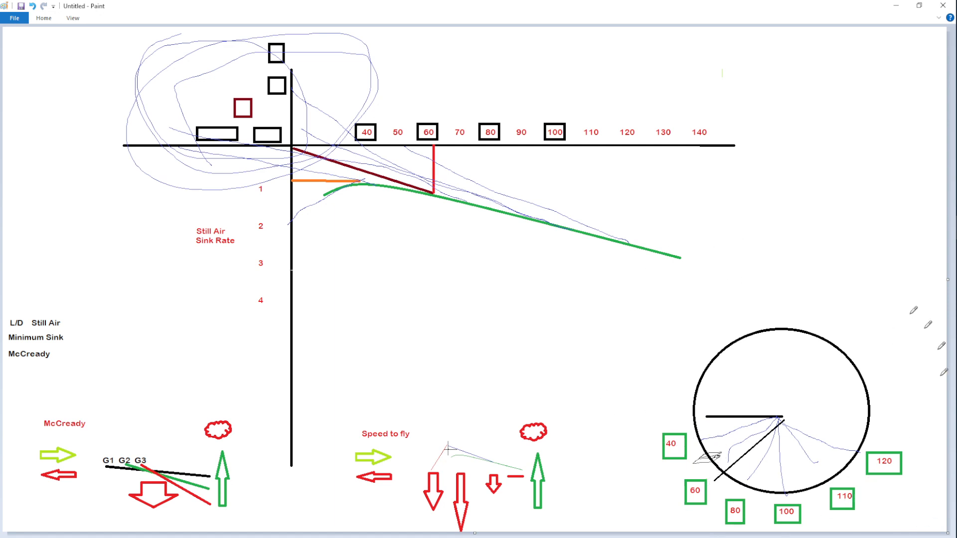
mouse_move(716, 307)
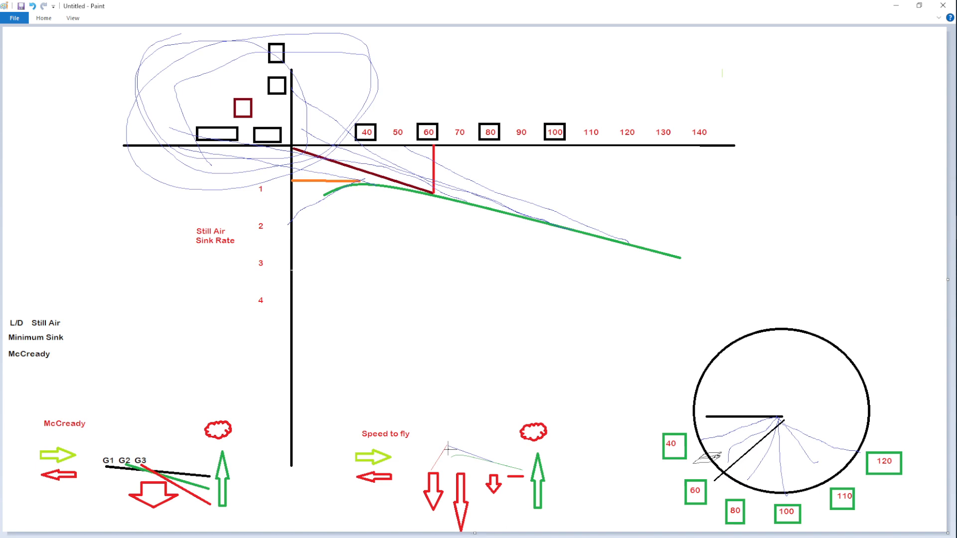
Zoom in on the lower-left McCready diagram with gliders G1, G2, G3 and the cloud
click(919, 6)
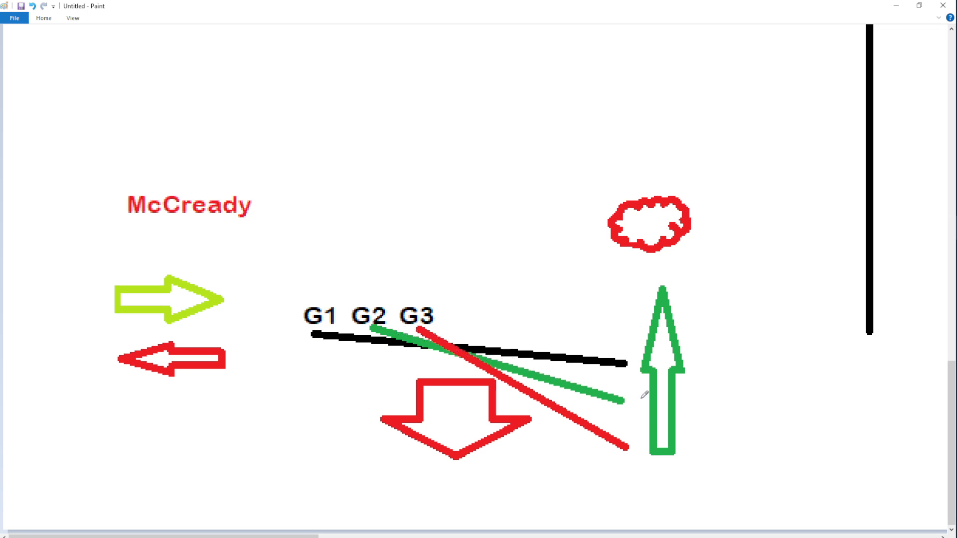
mouse_move(642, 258)
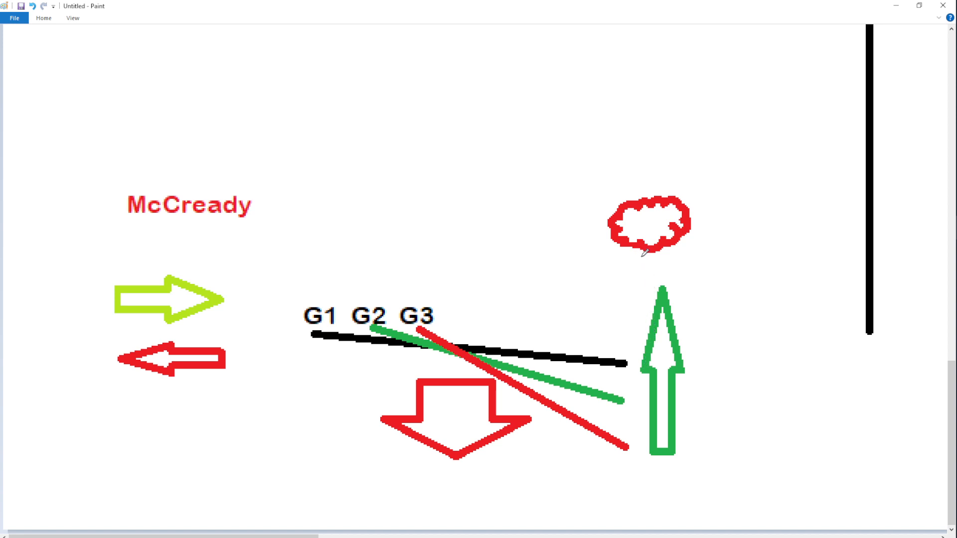
Scribble thin flight lines beneath the thermal cloud and a sloping line to its right
drag(641, 260, 860, 365)
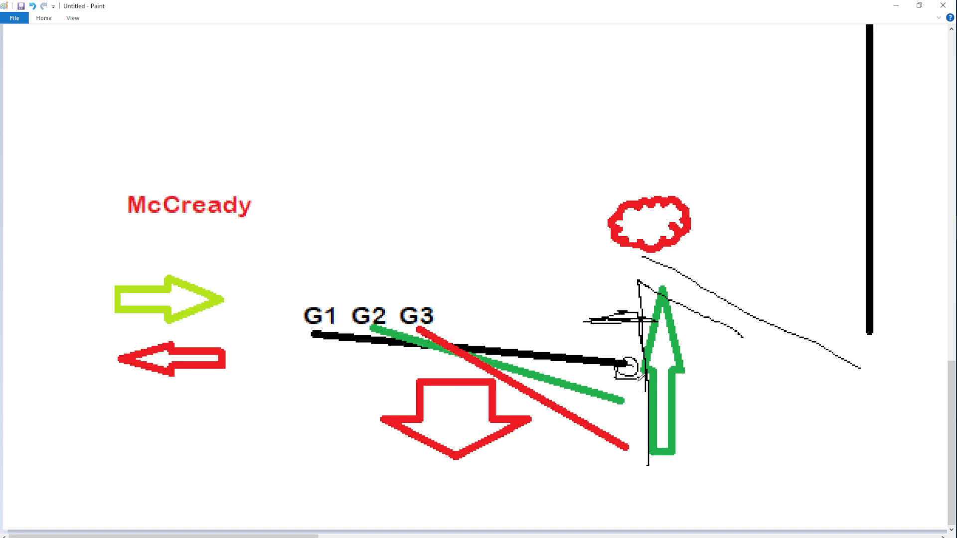
drag(601, 382, 638, 377)
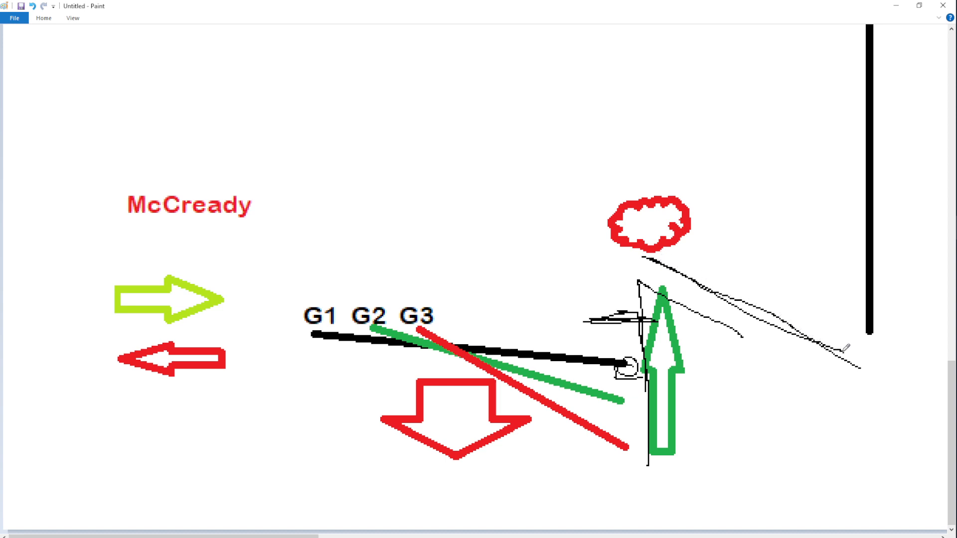
Add glider strokes near the McCready title and a line rising toward the upper right
drag(73, 177, 308, 241)
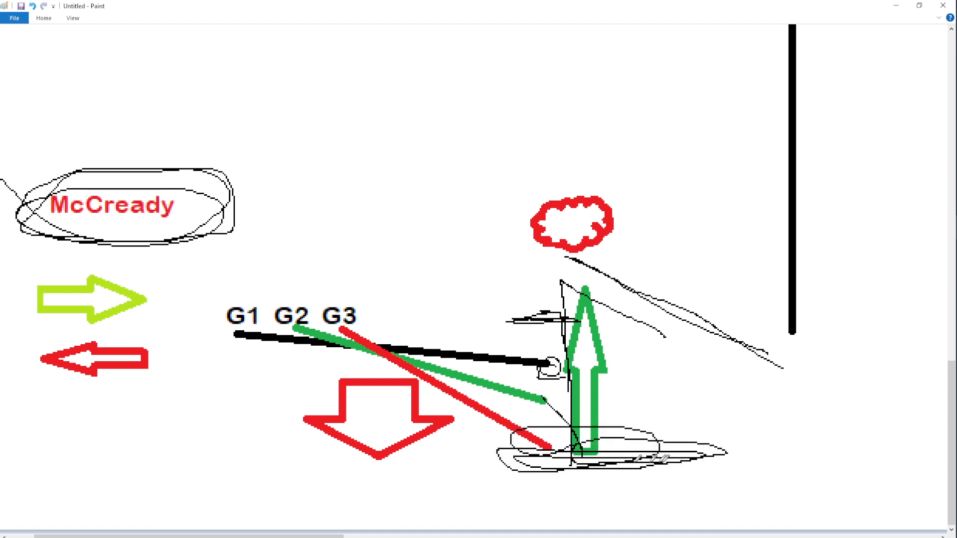
drag(586, 433, 701, 251)
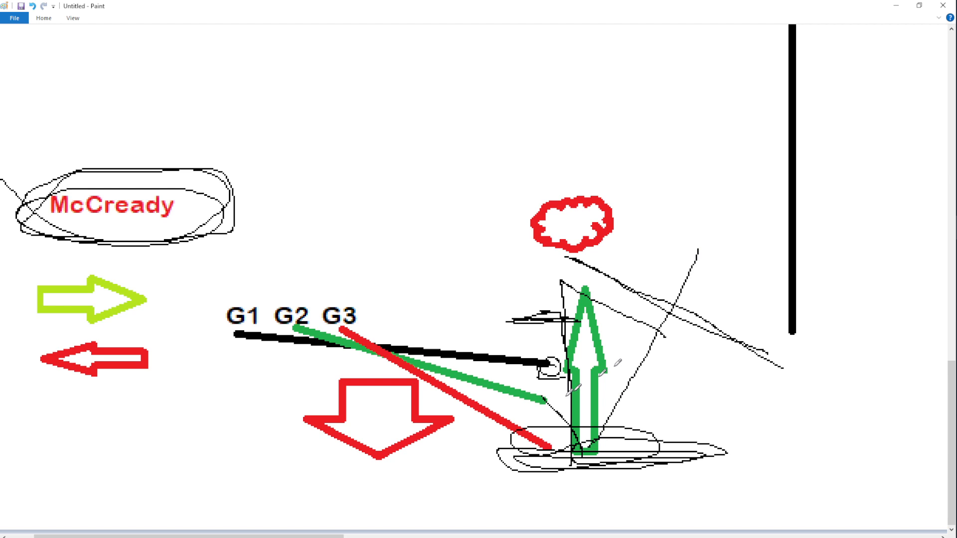